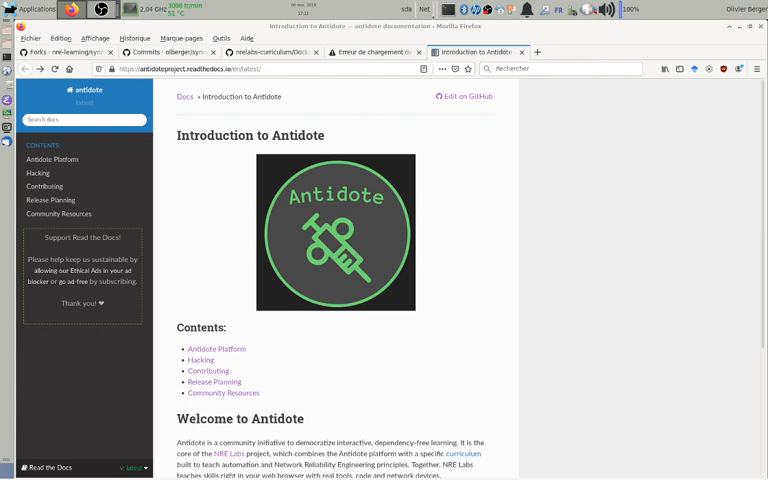
mouse_move(608, 290)
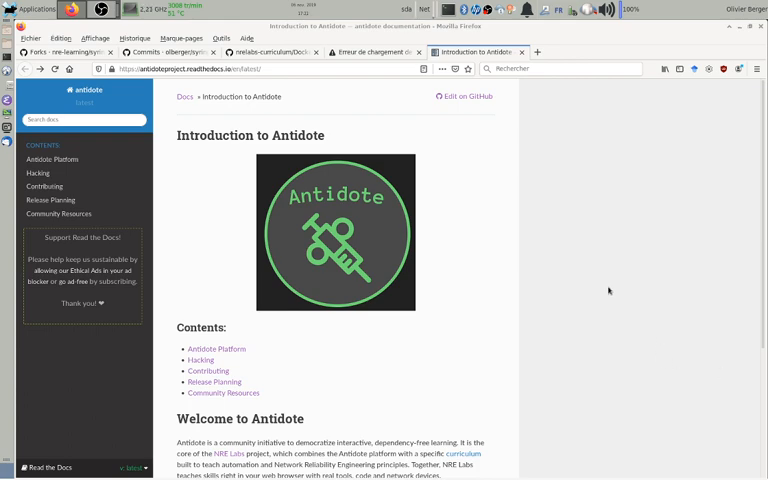
mouse_move(596, 272)
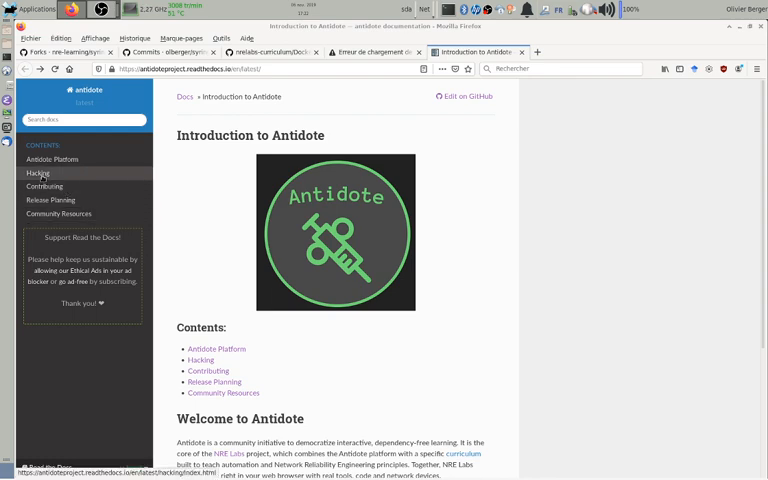
Navigate the docs to Hacking on the Antidote Platform and scroll to the antidote-web Docker setup commands
click(38, 172)
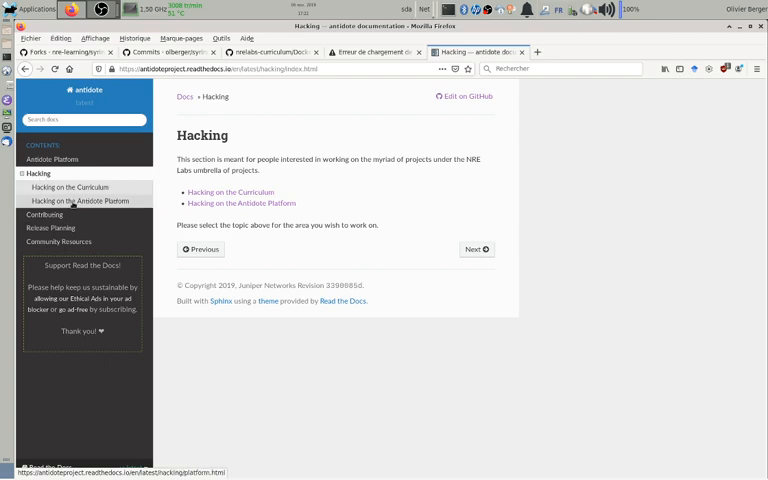
click(78, 200)
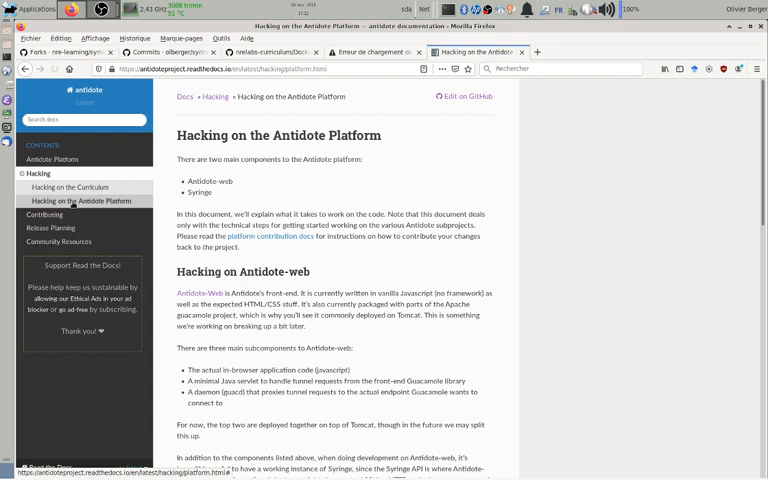
scroll(down, 3)
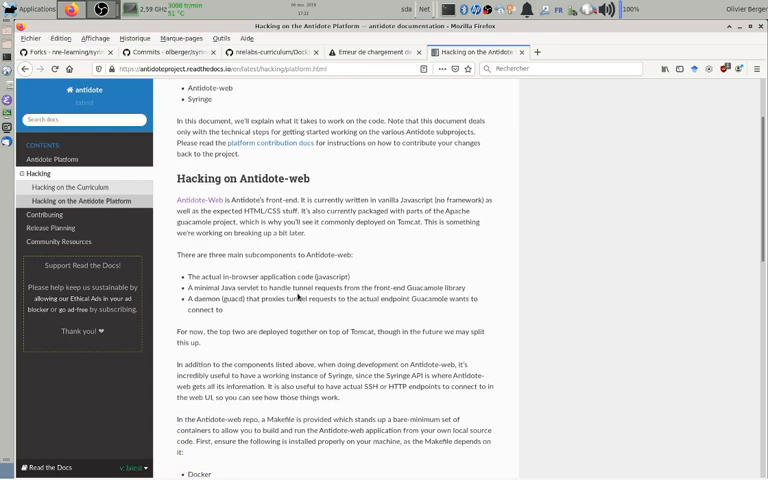
scroll(down, 3)
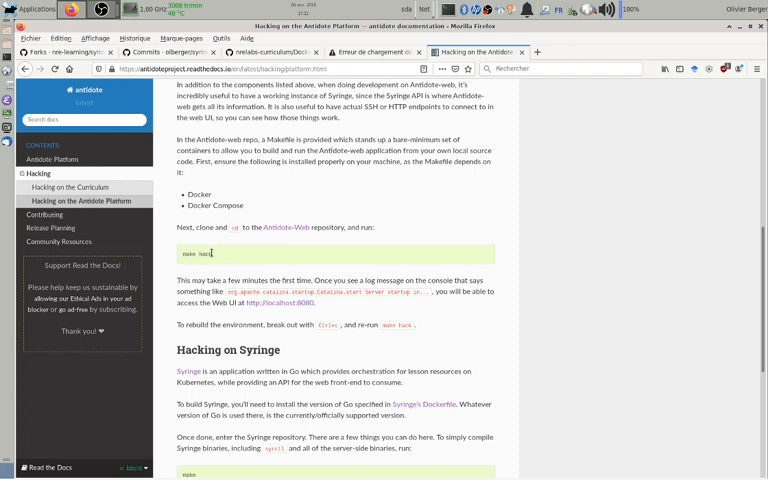
mouse_move(212, 254)
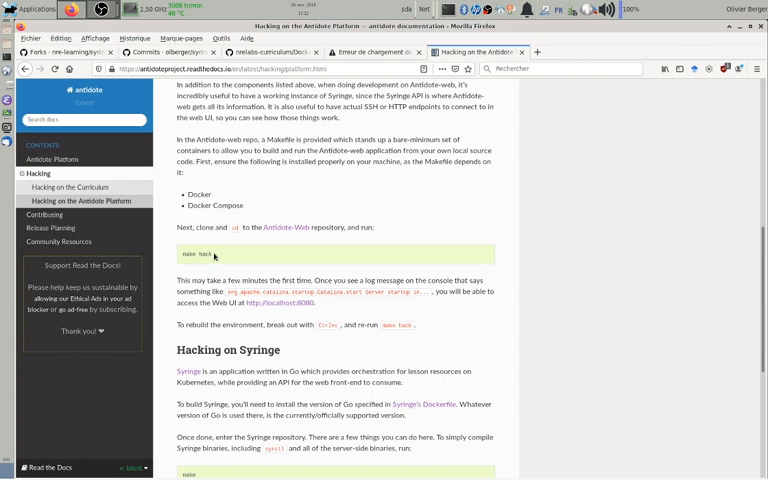
mouse_move(216, 254)
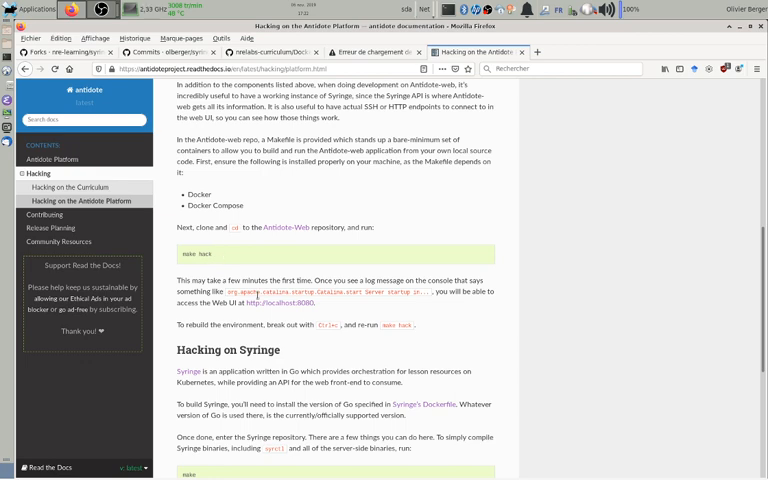
mouse_move(268, 304)
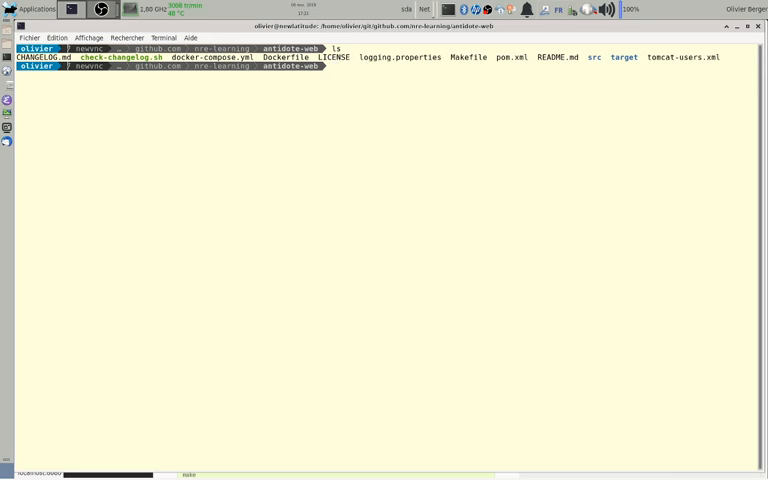
Run docker-compose up --build for antidote-web and follow the Maven build and Tomcat startup logs
key(ctrl+r)
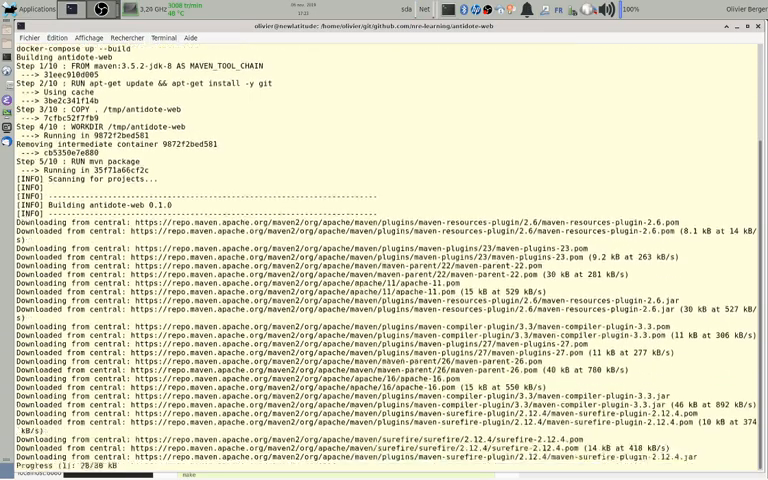
scroll(down, 3)
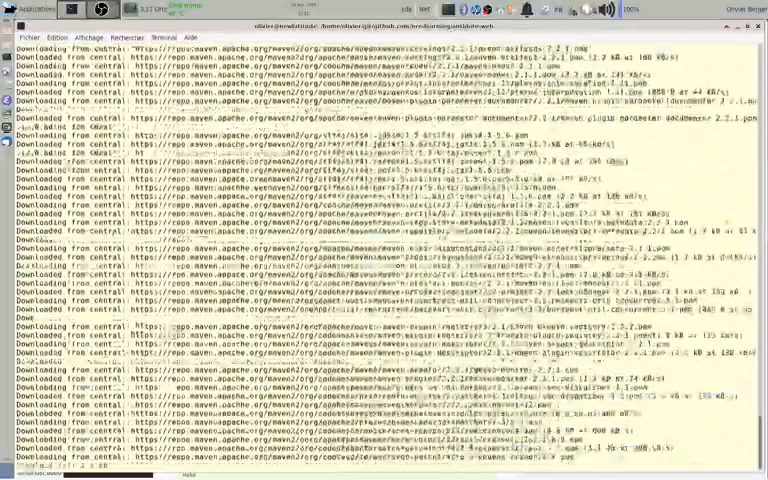
scroll(down, 3)
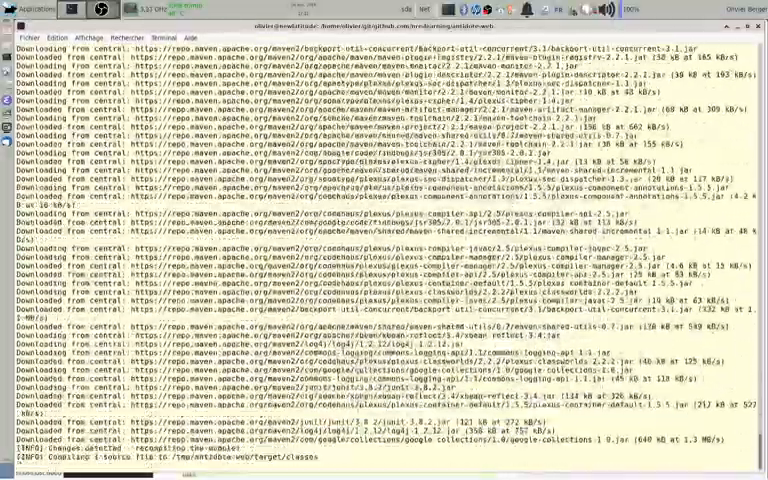
scroll(down, 3)
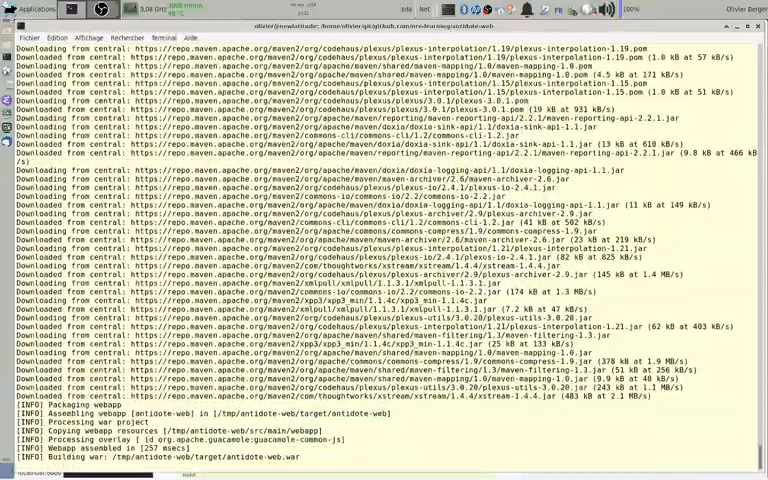
scroll(down, 3)
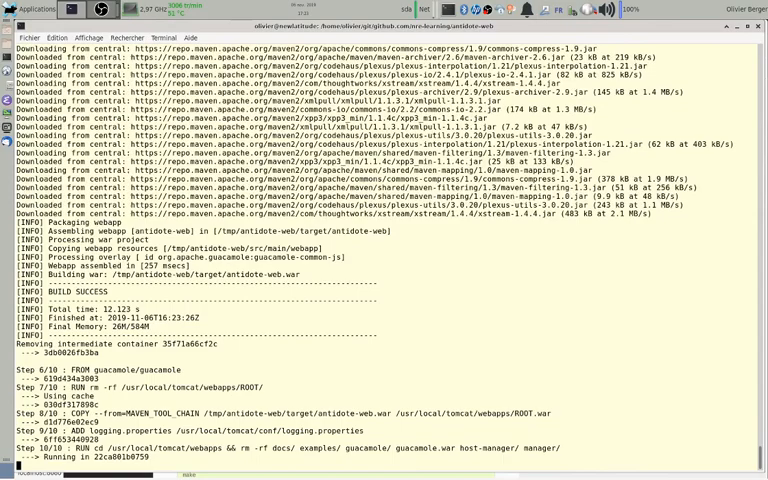
scroll(down, 3)
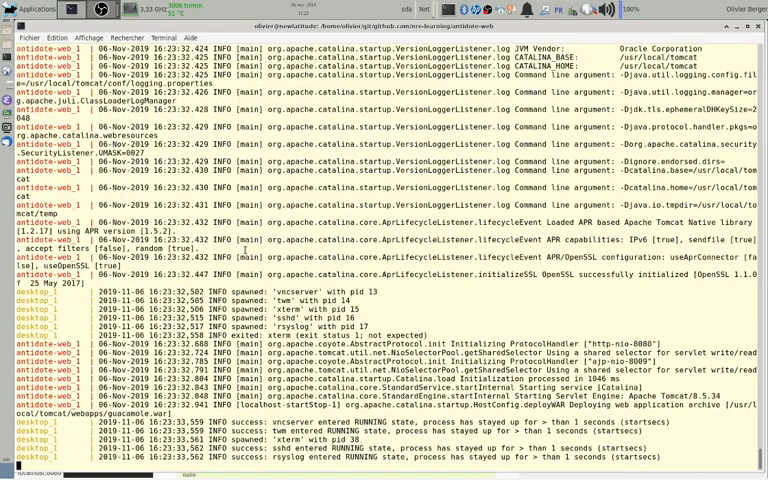
scroll(down, 3)
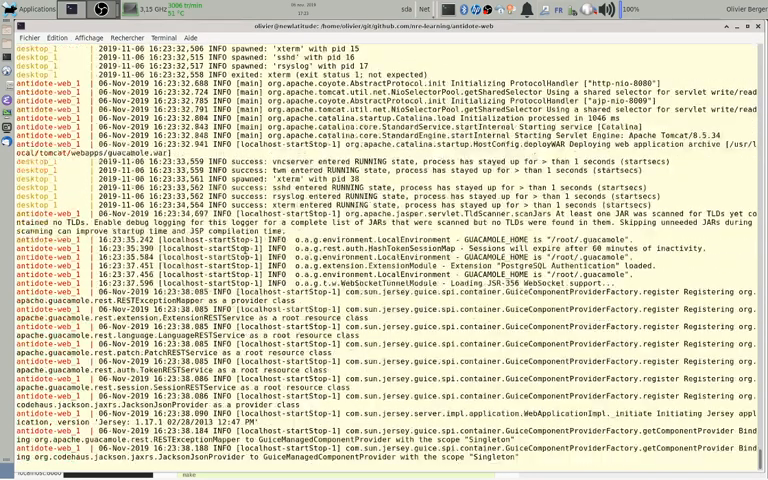
scroll(down, 3)
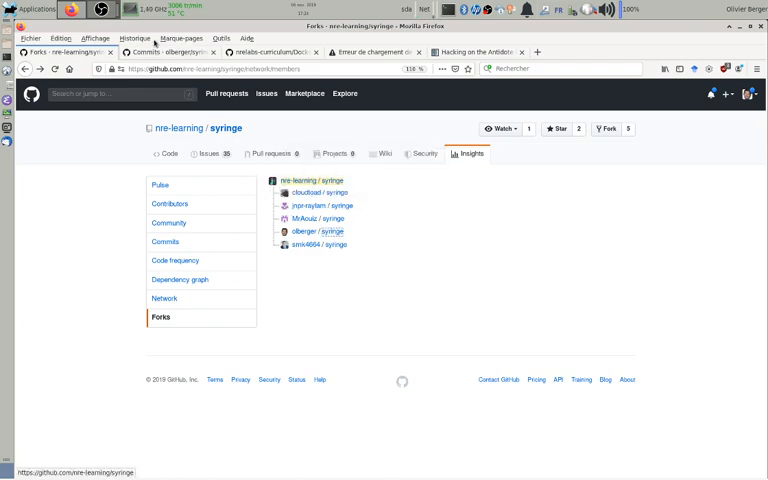
Open a syringe fork's history and review the Add VNC mocks commit diff
click(320, 232)
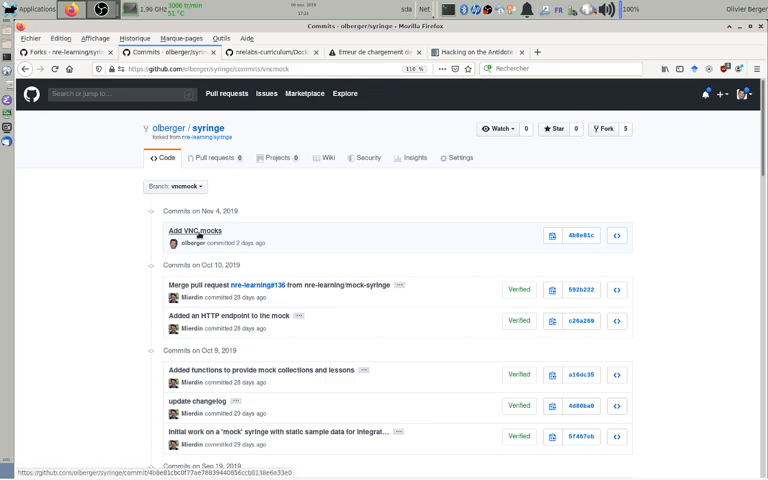
click(196, 232)
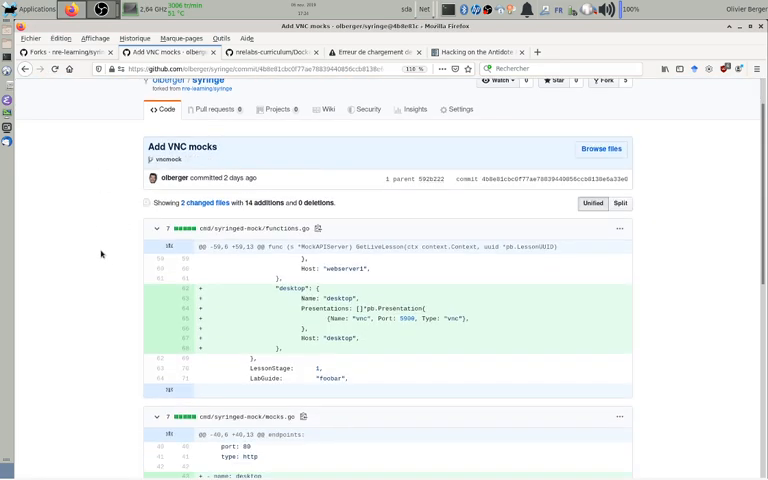
scroll(down, 3)
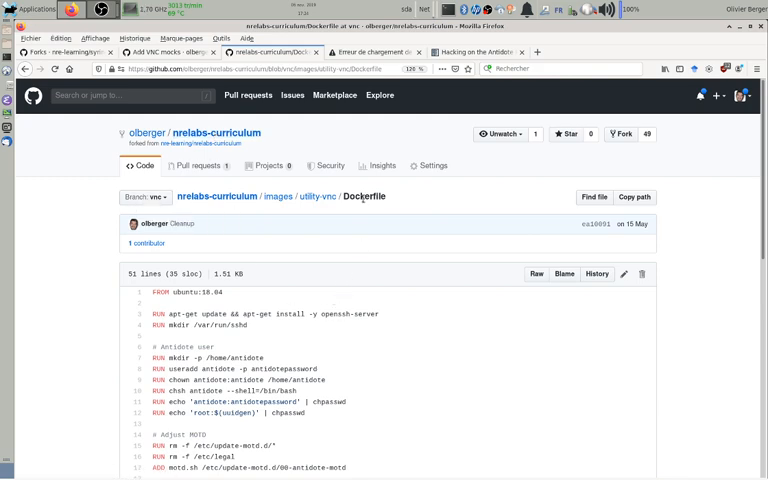
mouse_move(316, 196)
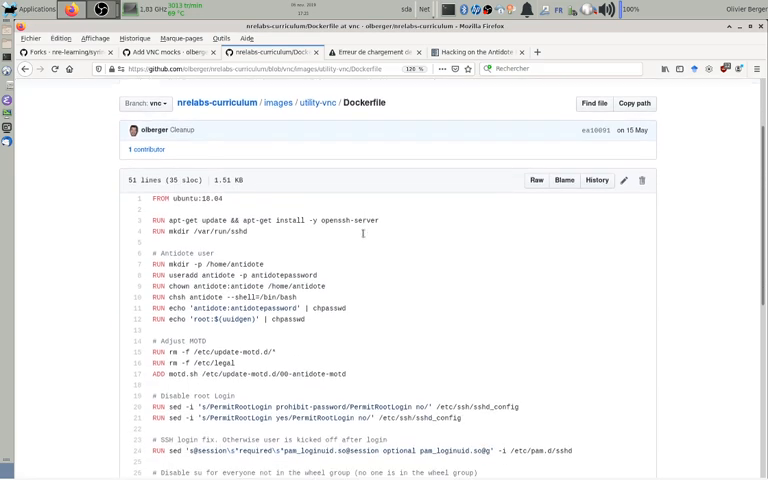
scroll(down, 3)
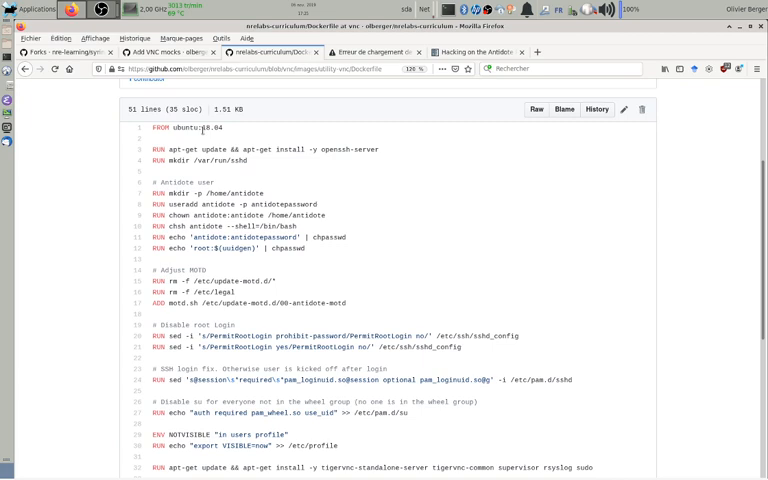
scroll(down, 3)
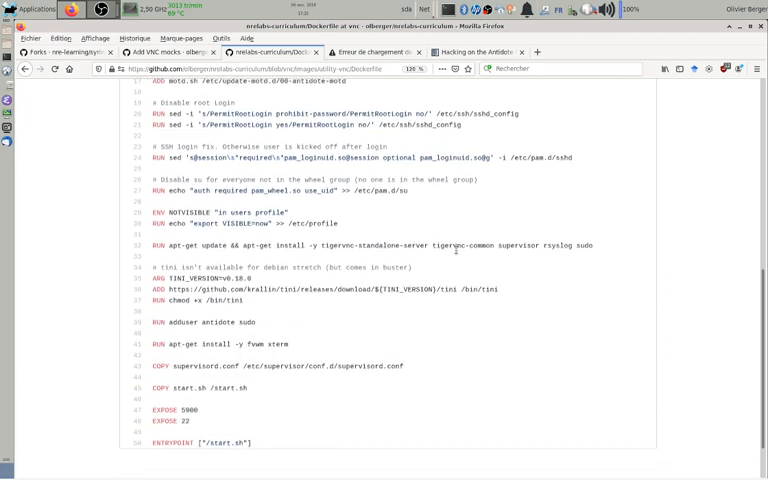
scroll(down, 3)
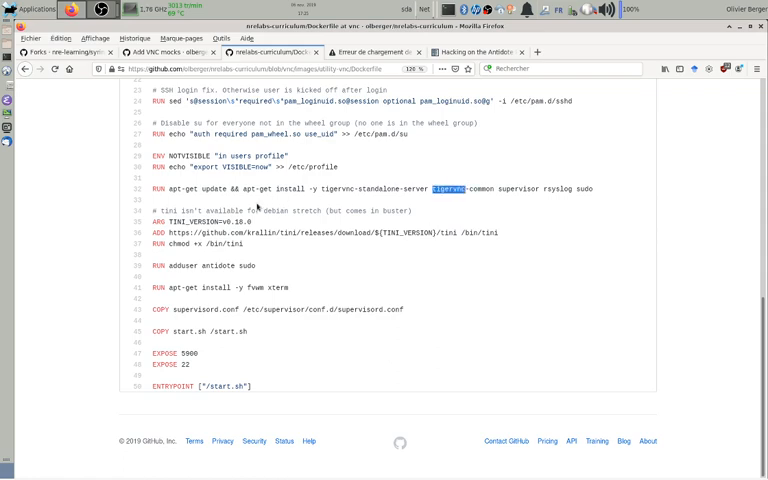
double_click(256, 288)
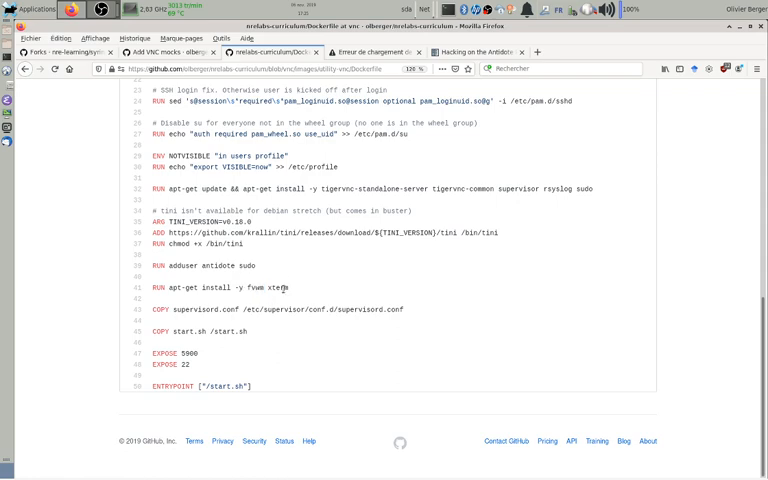
double_click(276, 288)
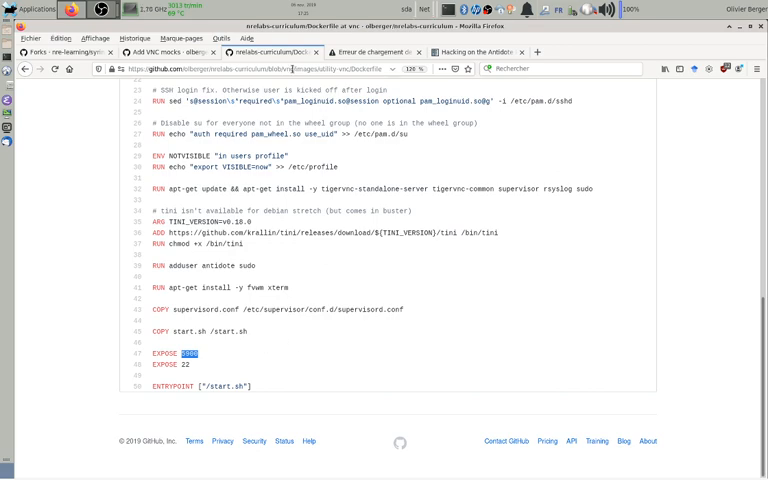
mouse_move(350, 156)
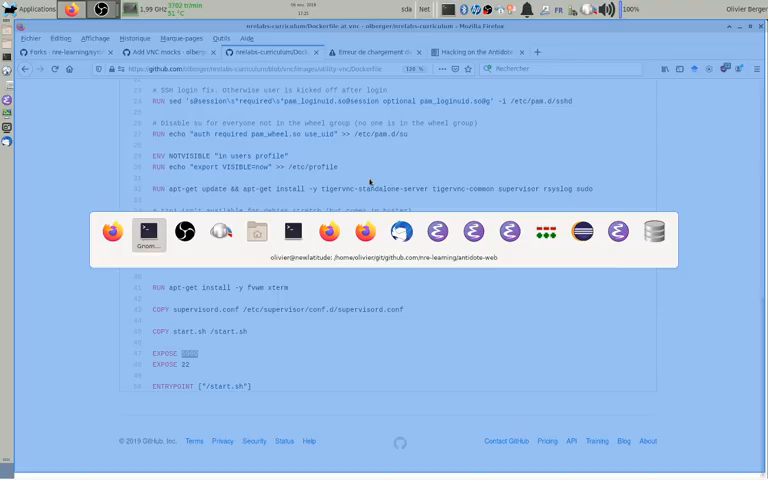
Check the docker-compose log output in the terminal for the services starting up
click(148, 232)
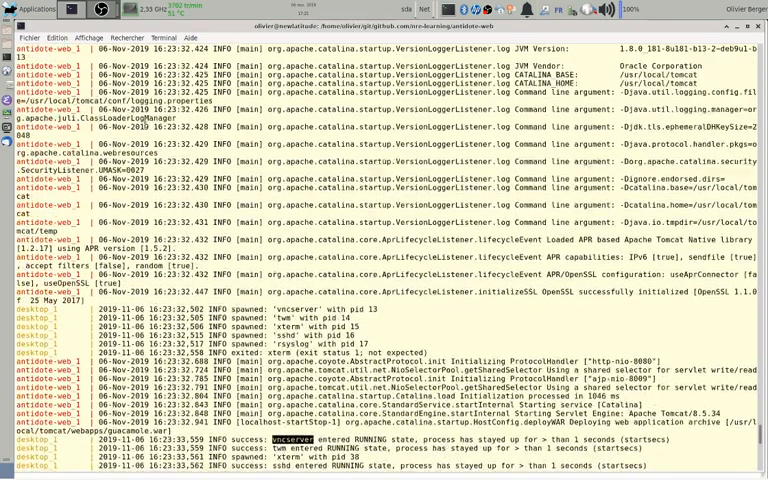
scroll(down, 3)
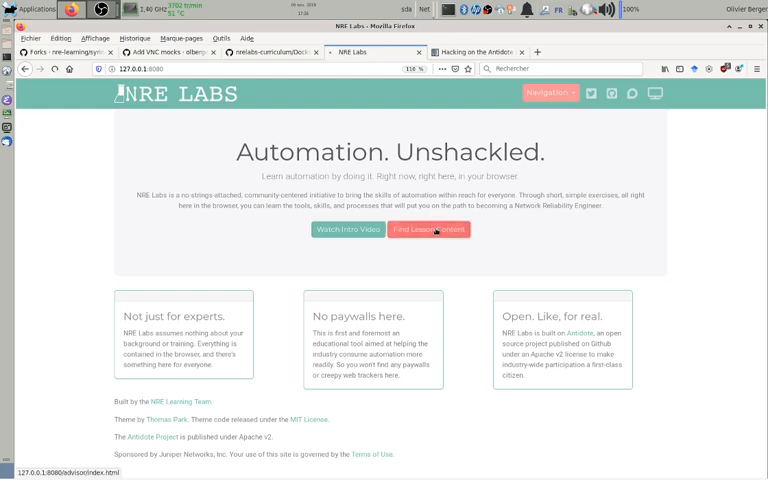
Go to Find Lesson Content from the locally served NRE Labs home page
click(428, 228)
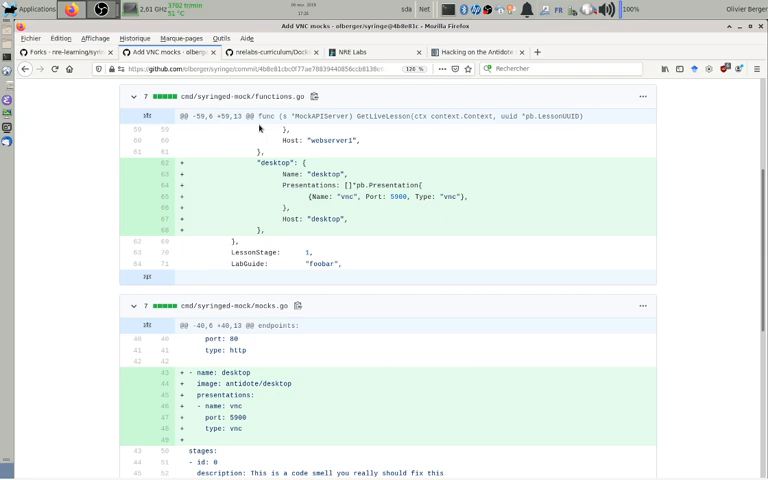
Open cmd/syringed-mock/mocks.go and scroll to the endpoints, including the desktop one with a vnc presentation
scroll(down, 3)
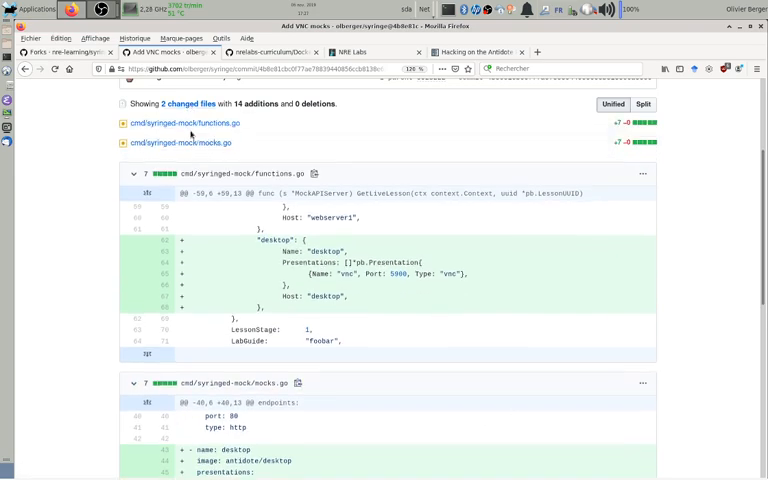
scroll(down, 3)
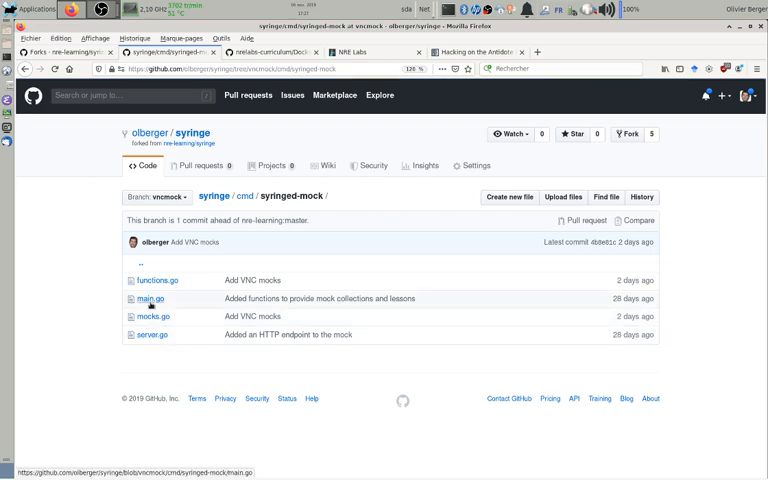
click(148, 298)
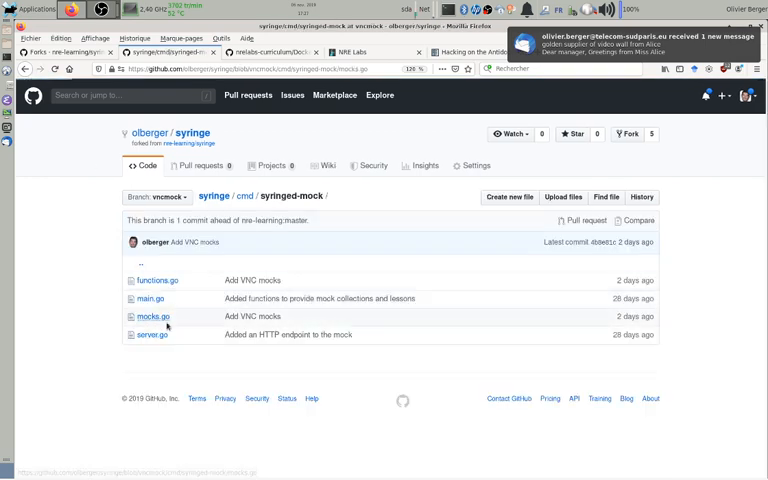
click(148, 316)
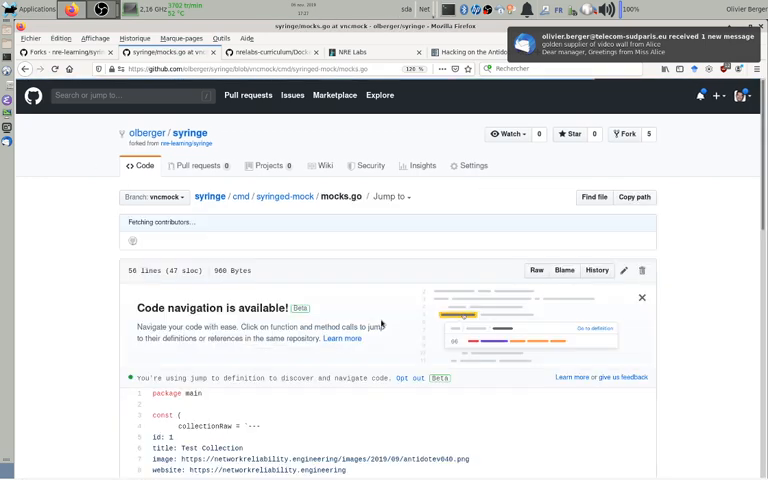
scroll(down, 3)
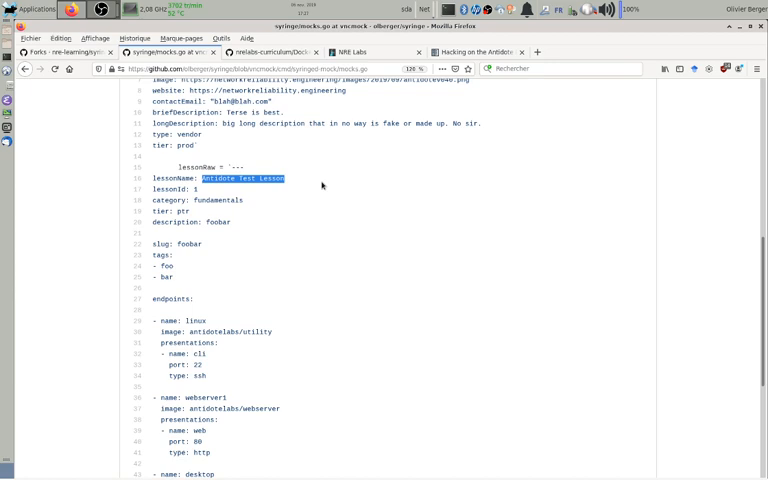
scroll(down, 3)
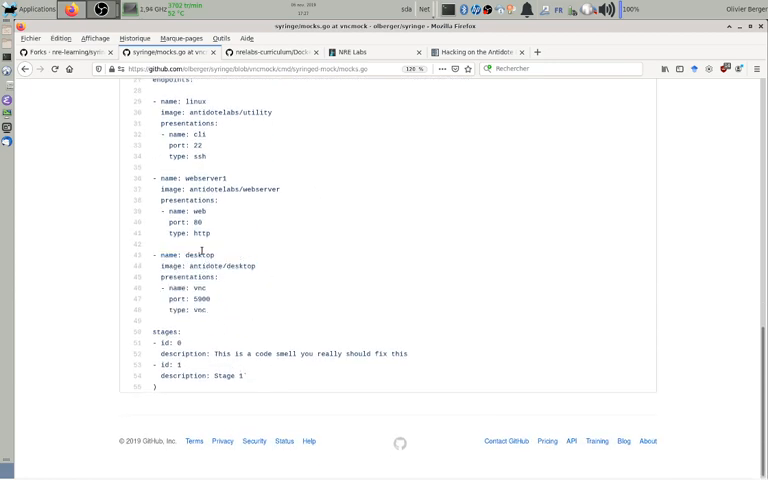
mouse_move(256, 196)
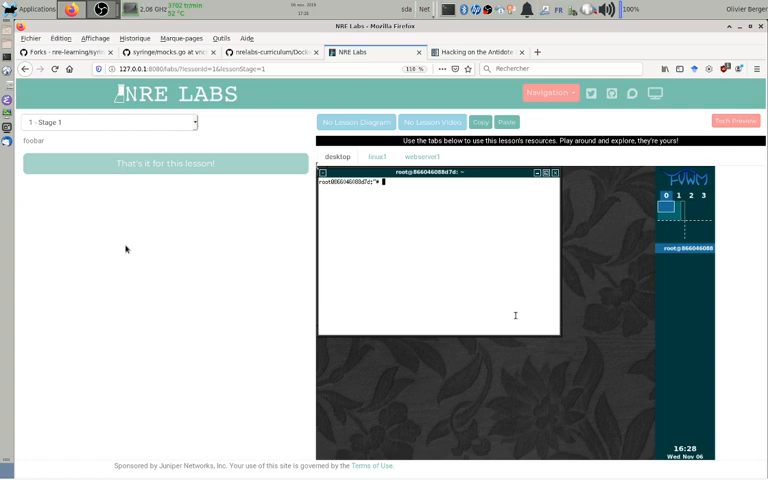
Highlight the webserver presentations and http type in mocks.go, then return to the lesson's resource tabs
click(160, 52)
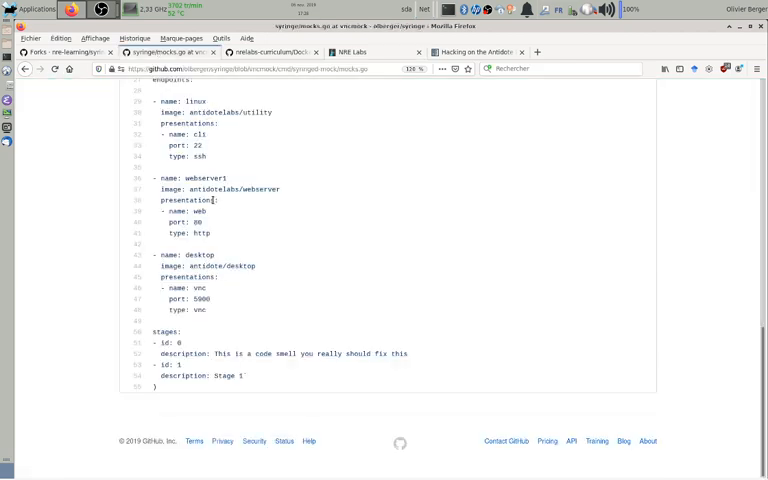
double_click(200, 144)
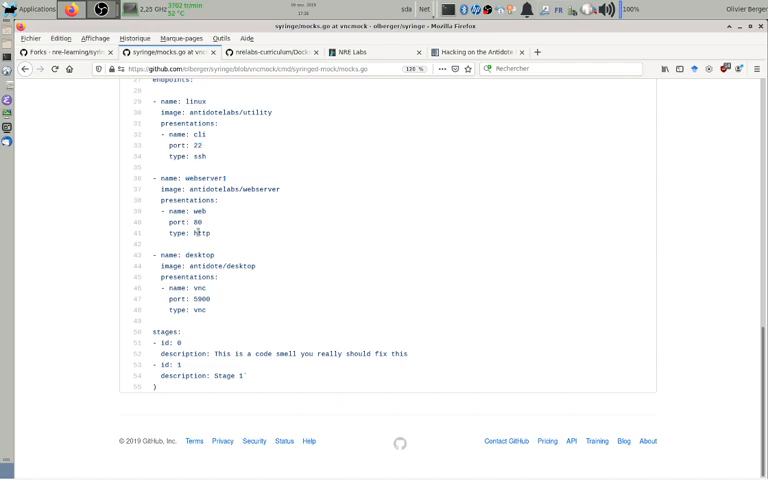
double_click(200, 310)
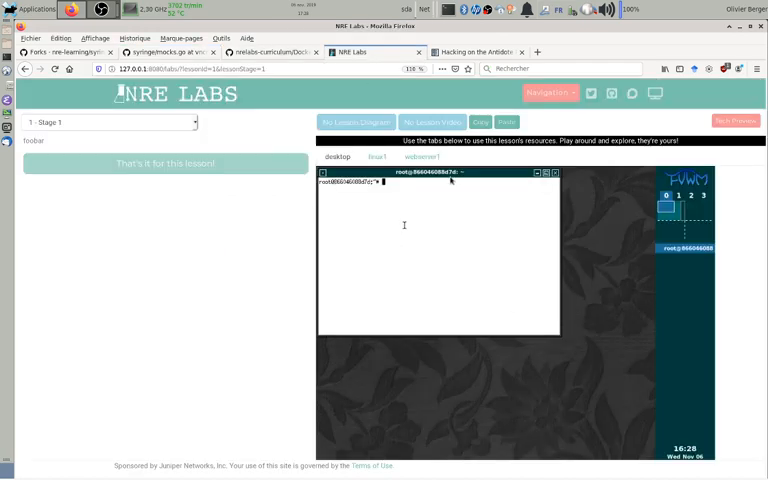
click(376, 156)
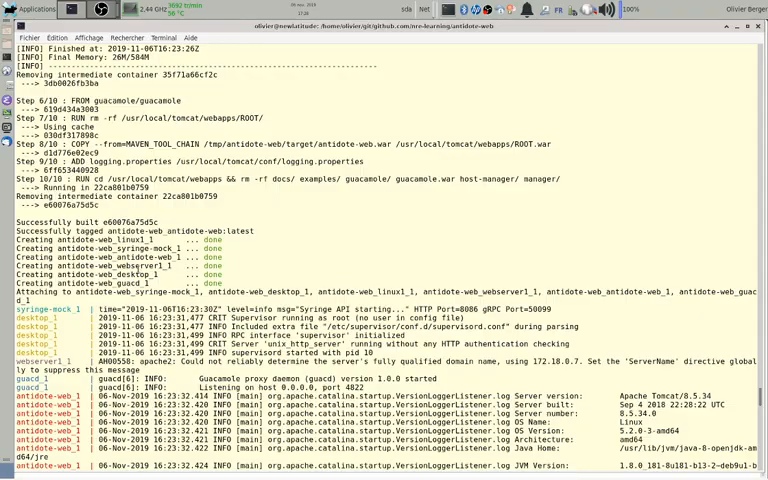
Scroll the terminal output before returning to the lesson's webserver1 resource
scroll(down, 3)
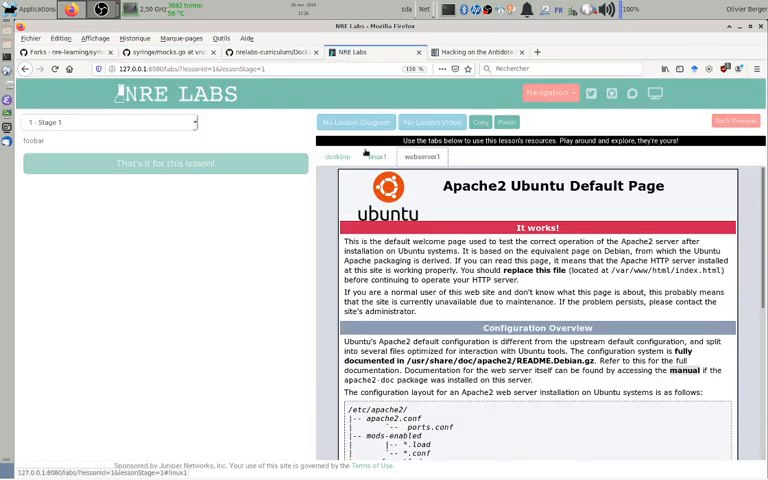
Run 'find /' in the desktop tab's xterm so a listing of paths fills the window
click(338, 156)
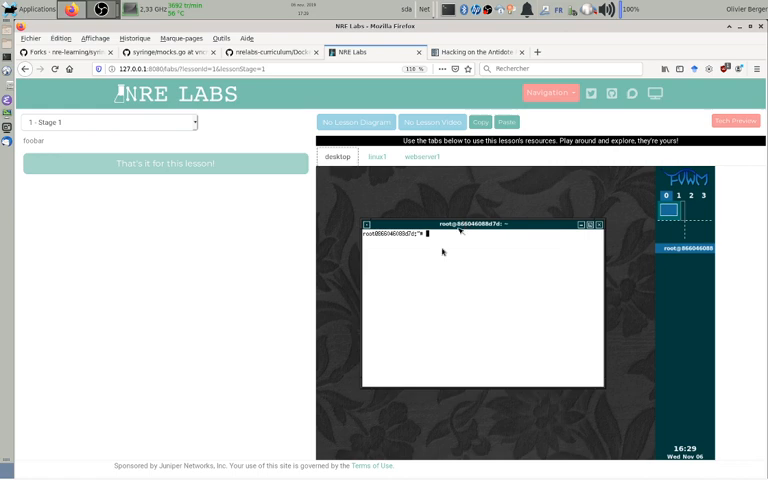
text(find /)
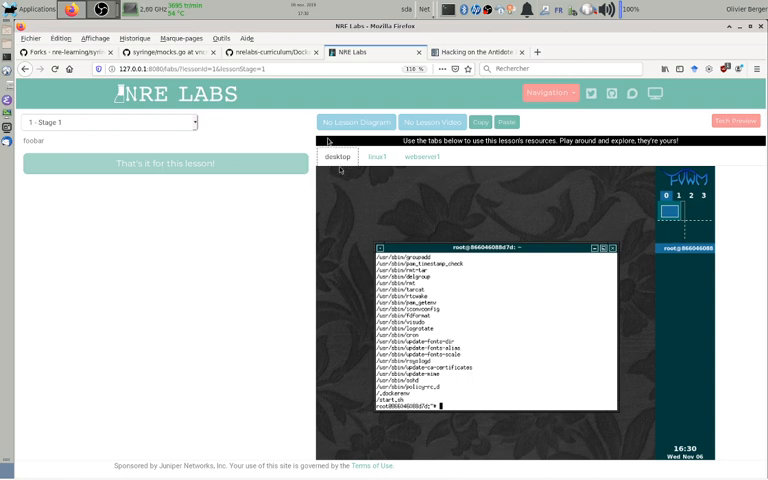
mouse_move(210, 114)
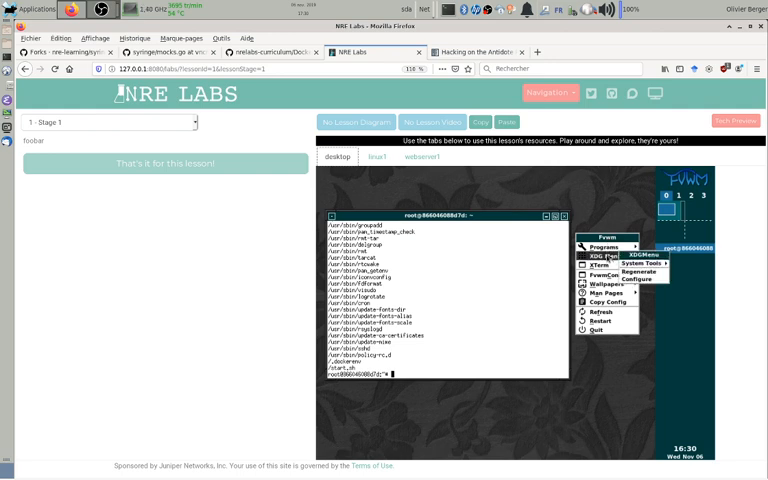
Launch a second XTerm from the VNC desktop's root menu
click(596, 264)
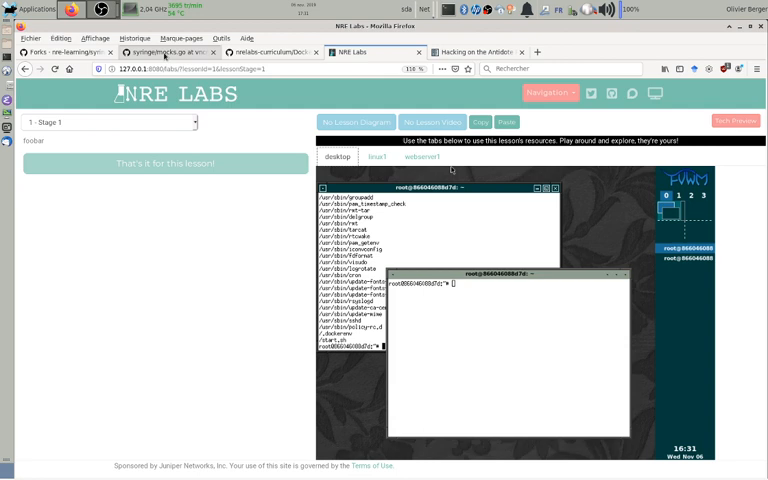
mouse_move(164, 52)
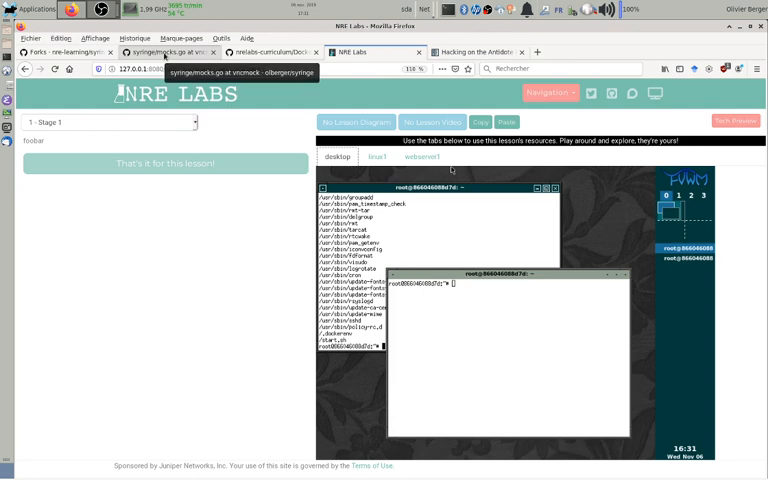